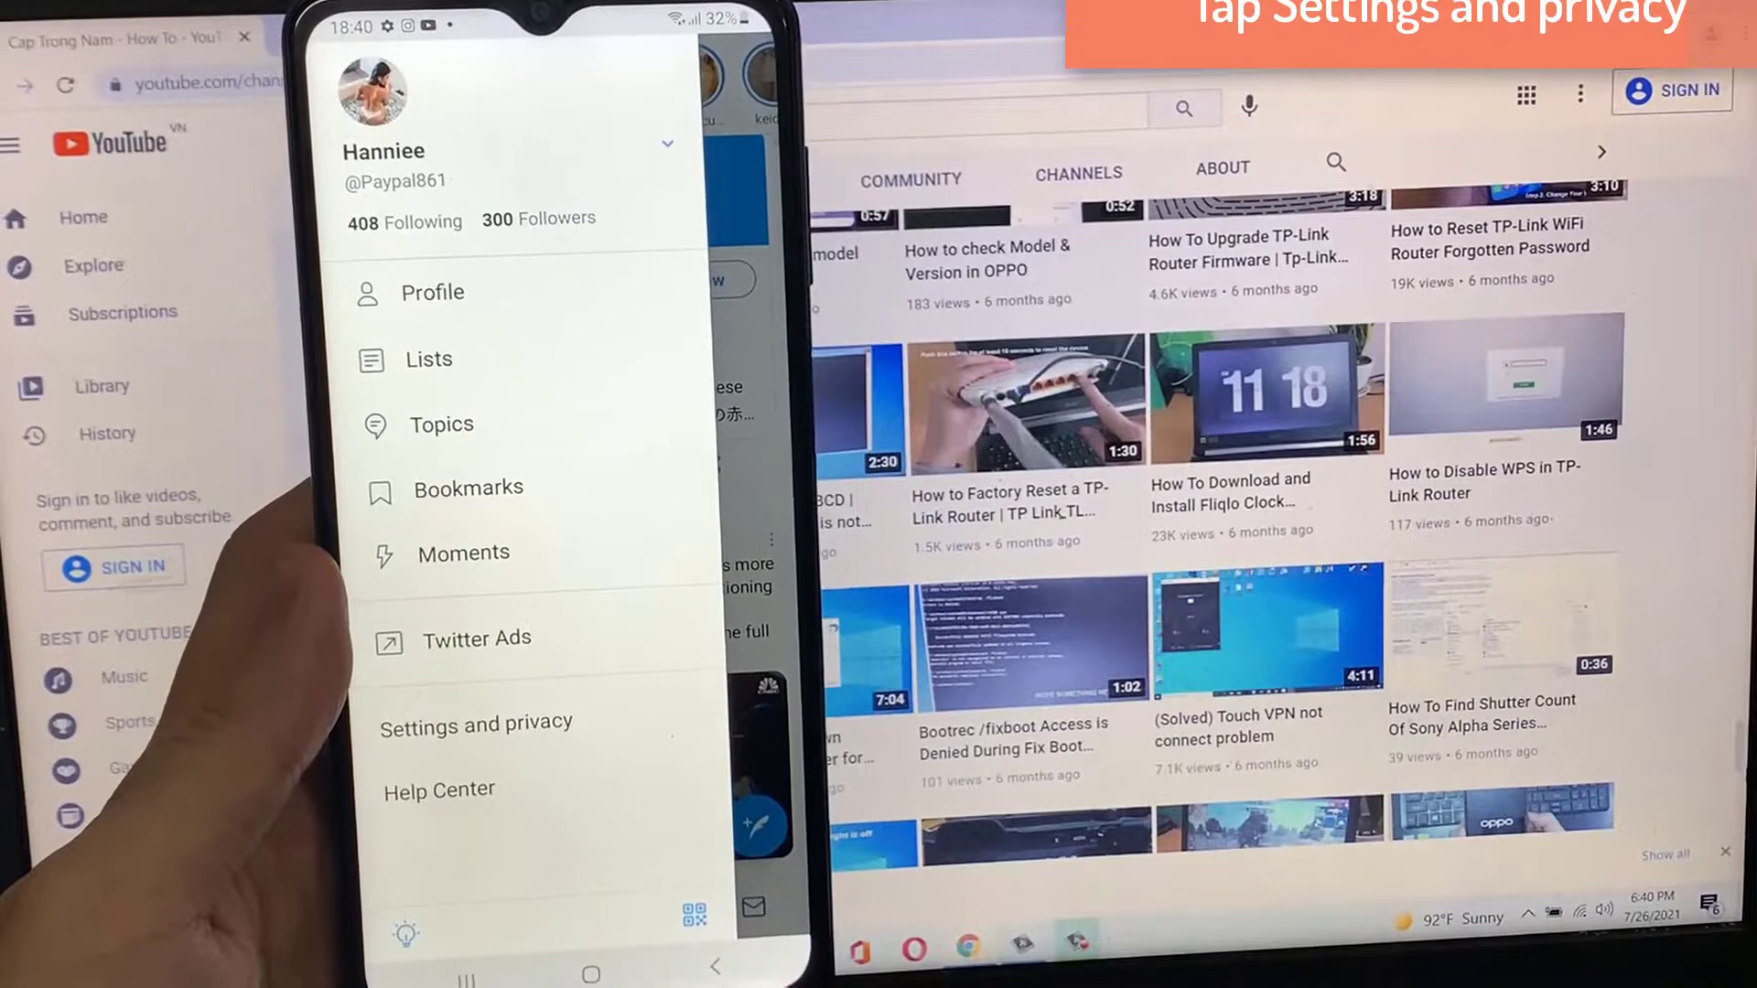
Step: Go to Settings and privacy, then Display and sound, and open the Dark mode options
left_click(475, 724)
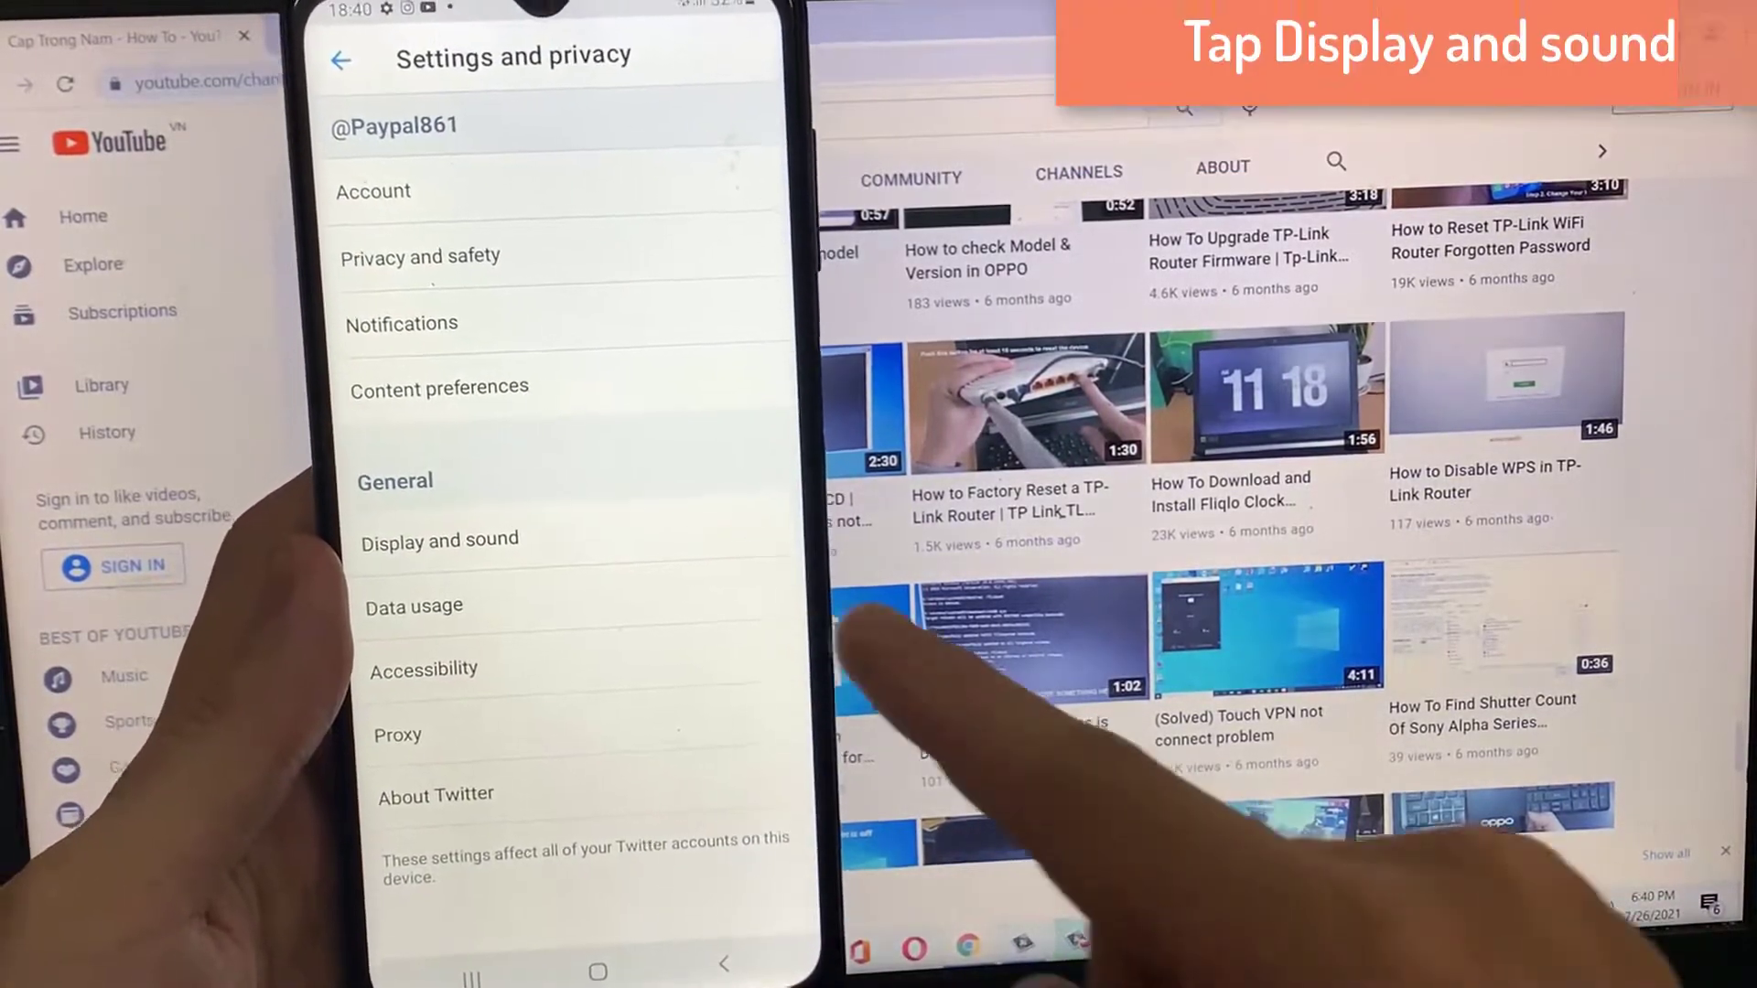
left_click(439, 539)
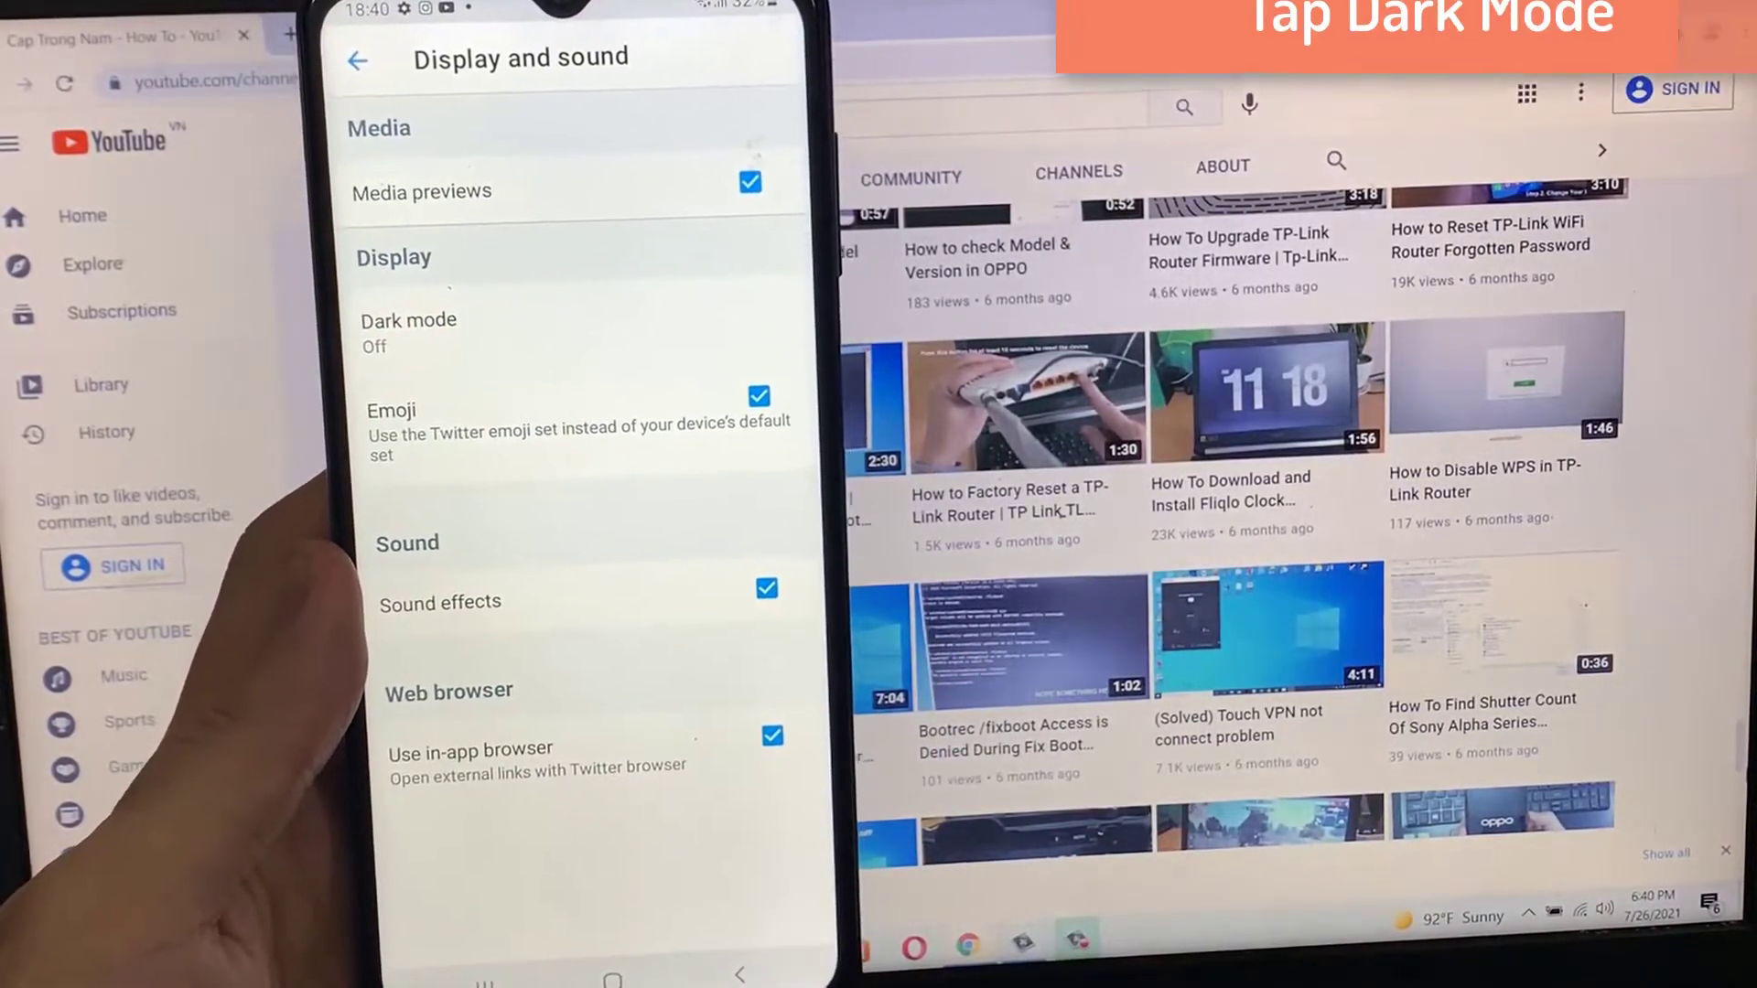
left_click(409, 332)
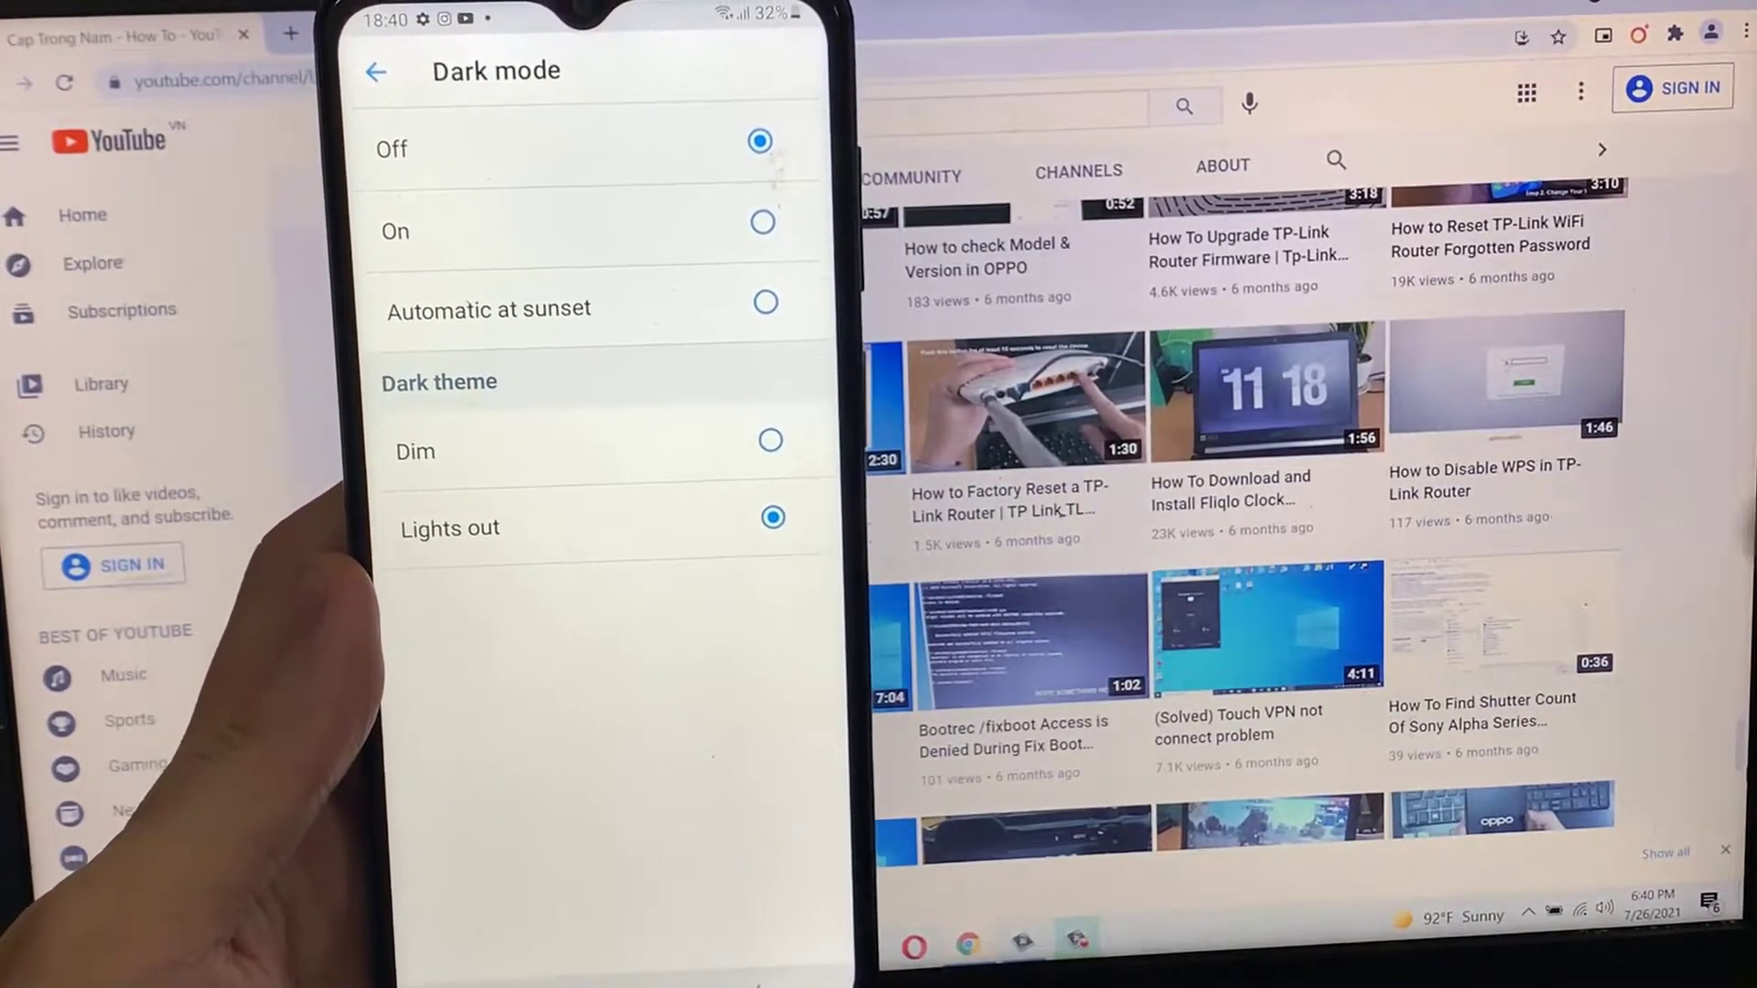
Step: Set Dark mode to On and choose Lights out as the dark theme
left_click(762, 230)
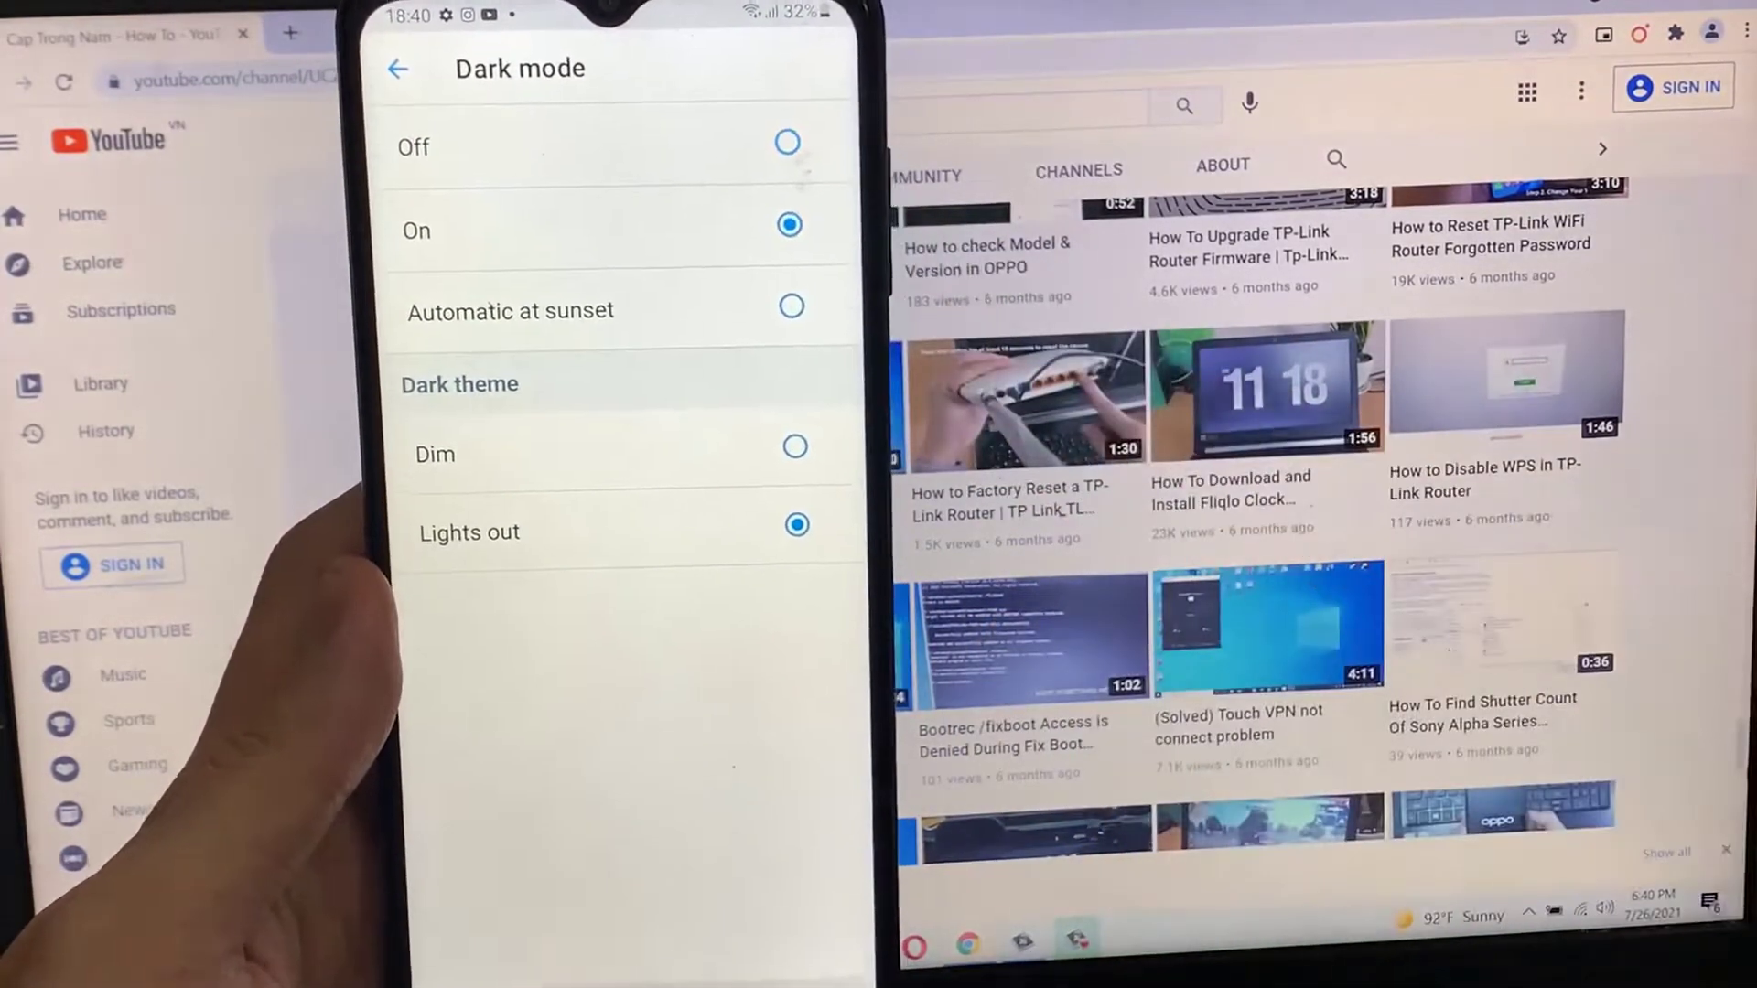
left_click(793, 523)
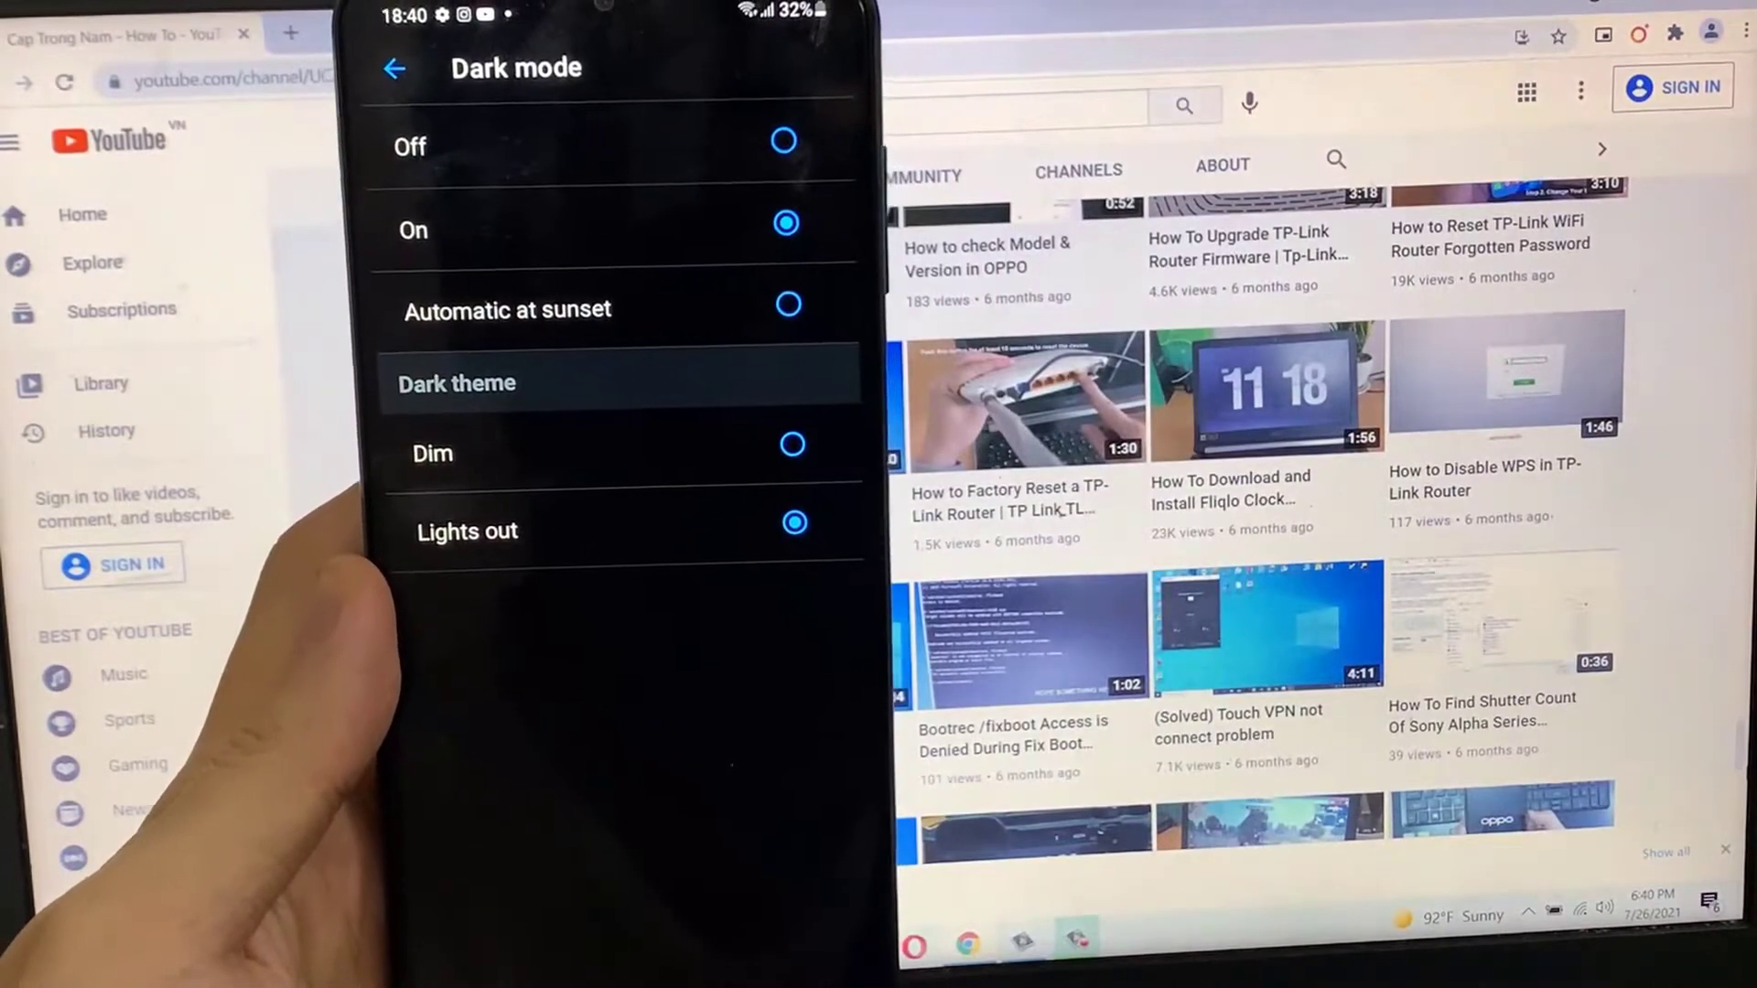